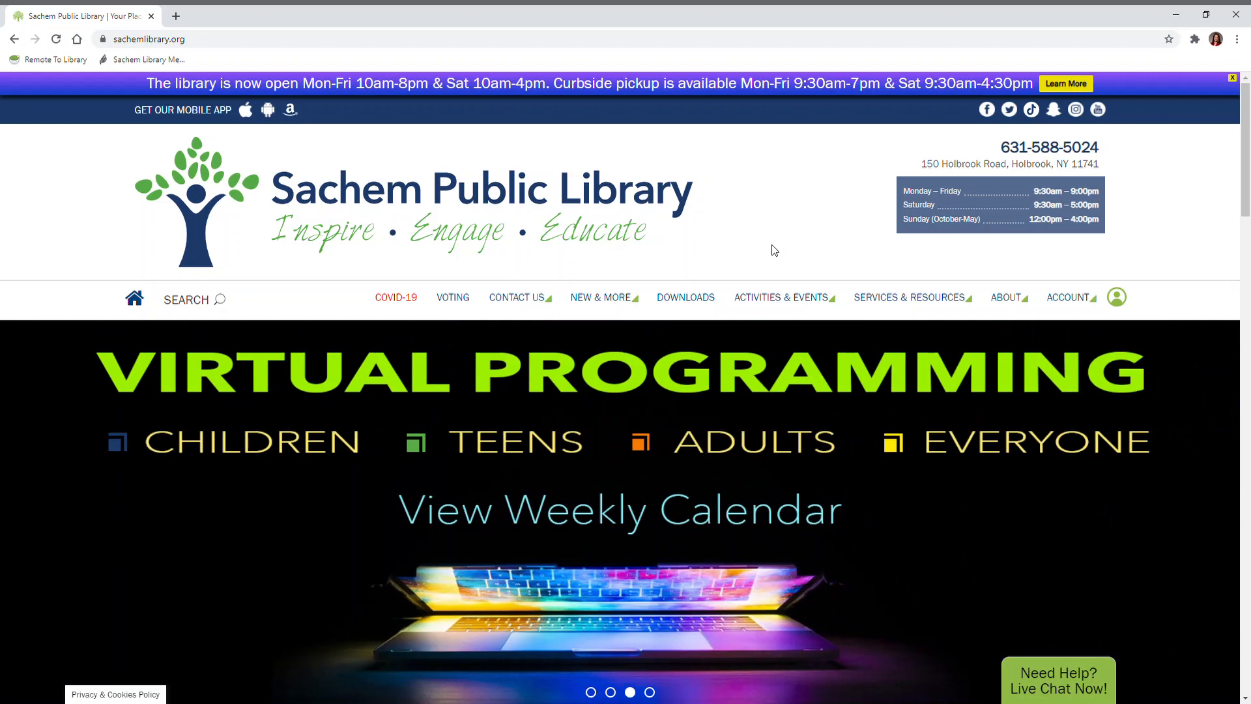
Step: From Services & Resources, reach Research & Databases and jump the list to letter B
left_click(908, 298)
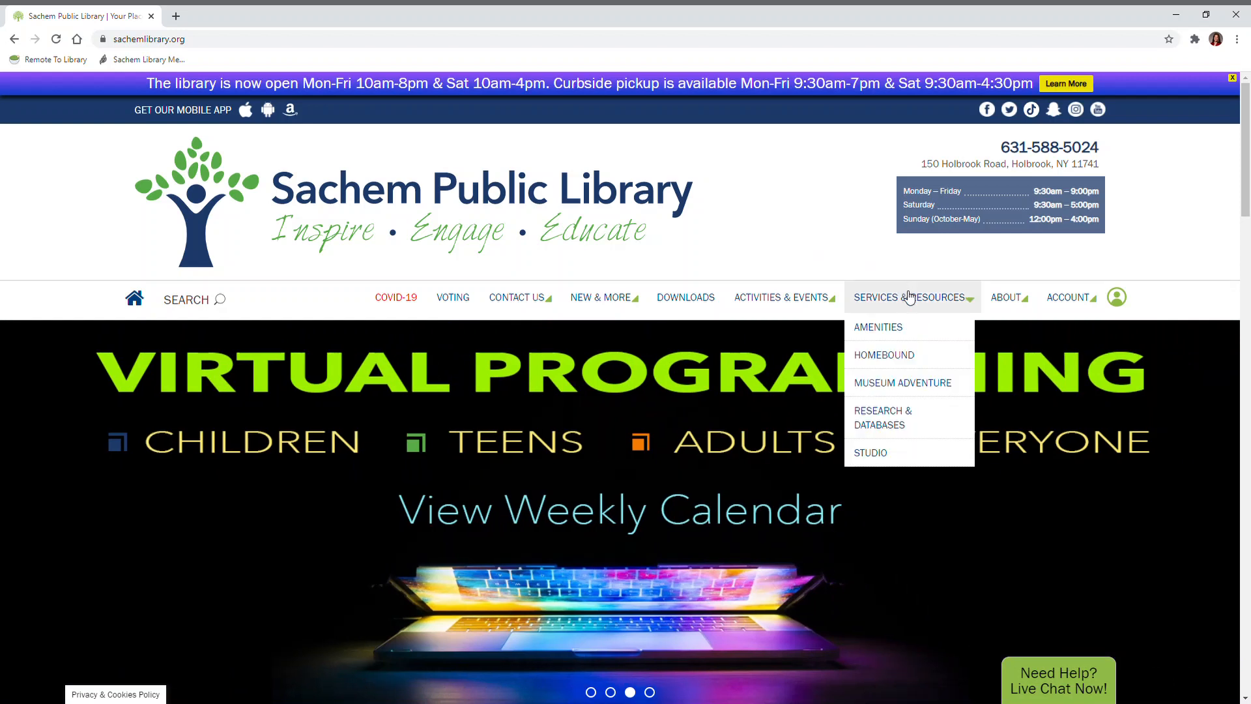
mouse_move(906, 417)
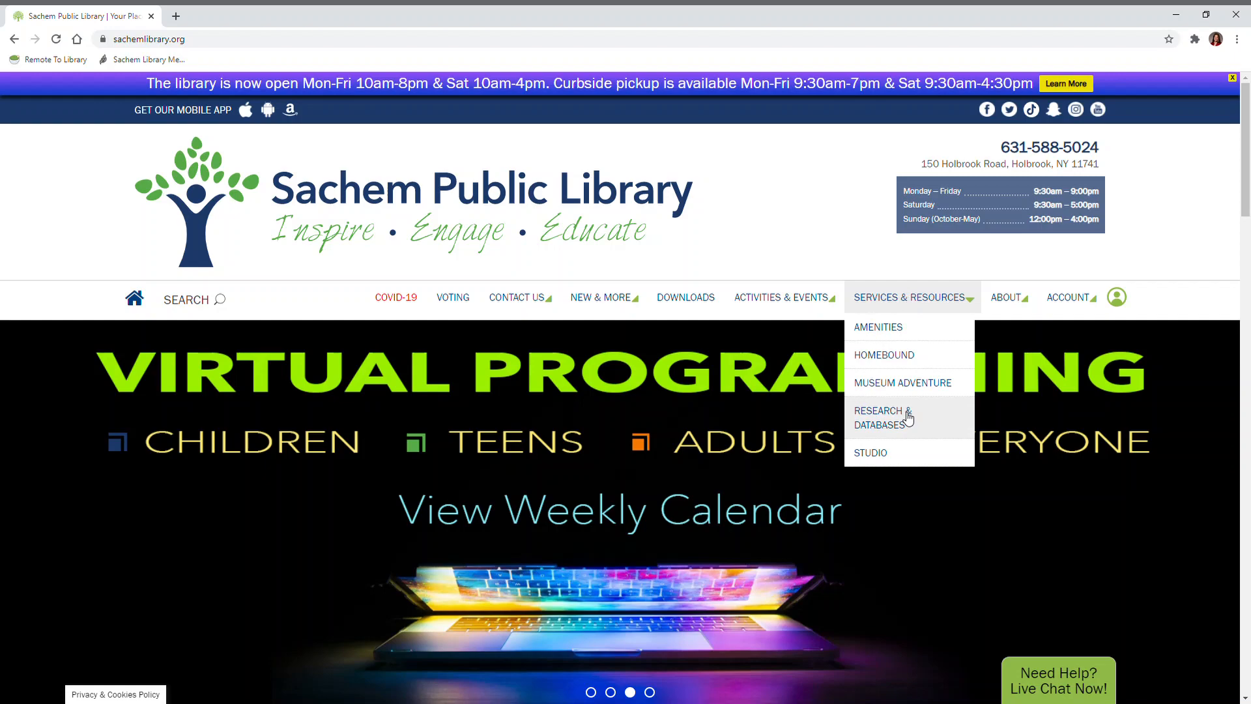
left_click(880, 418)
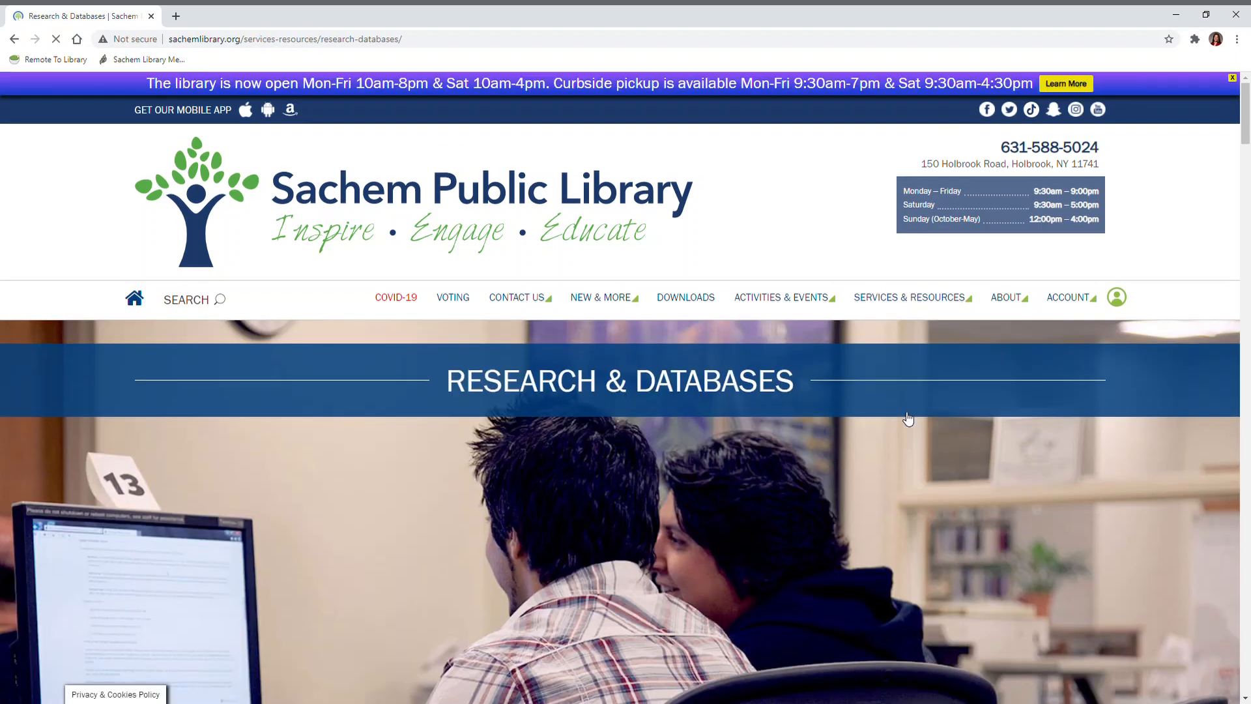
scroll("down", 3)
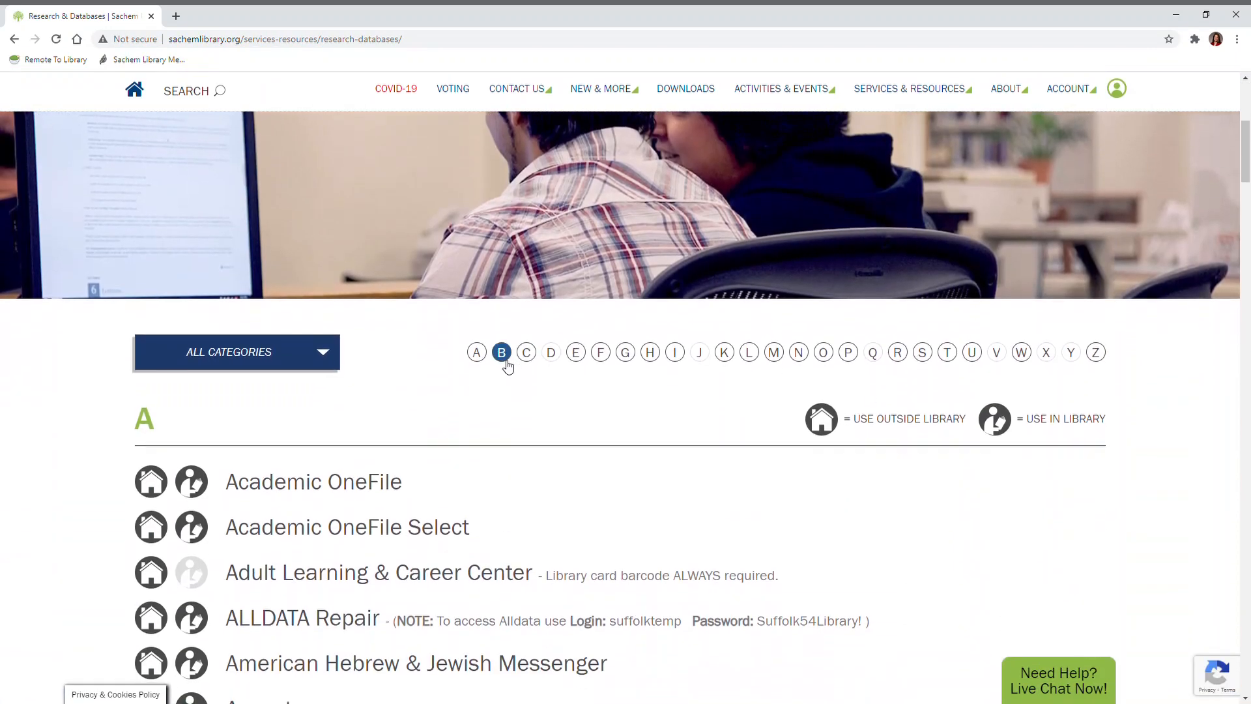
left_click(501, 352)
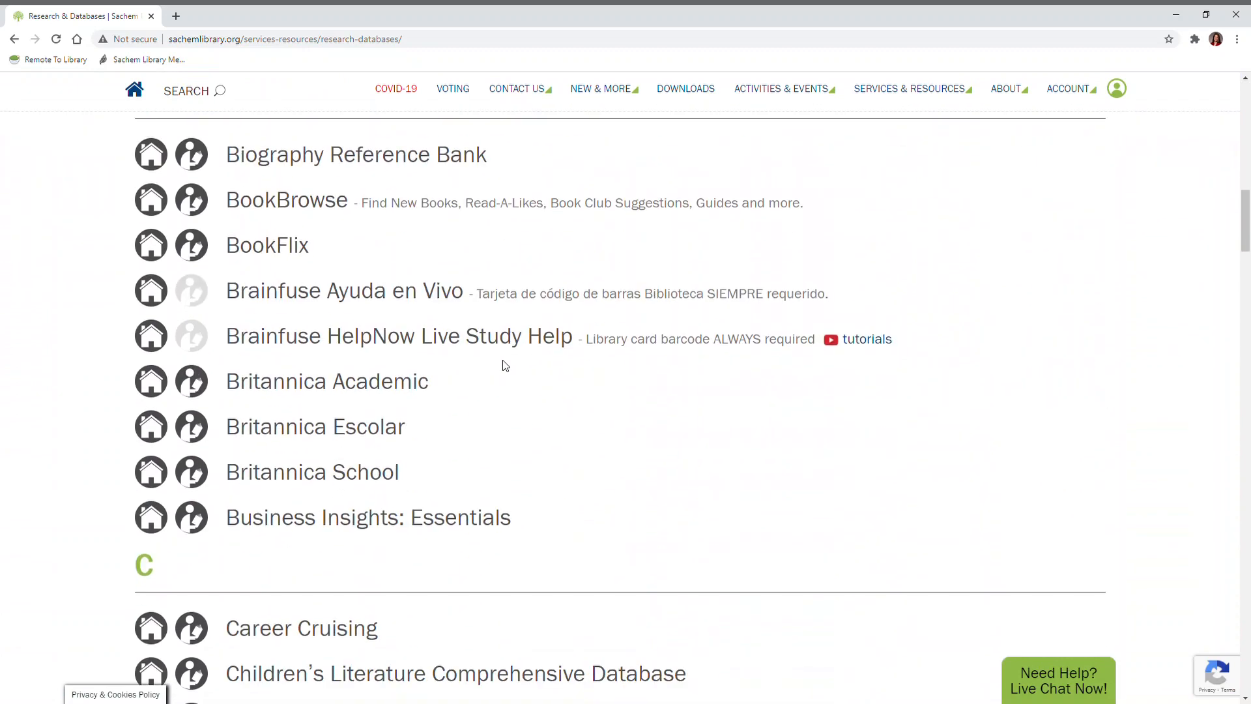
mouse_move(151, 335)
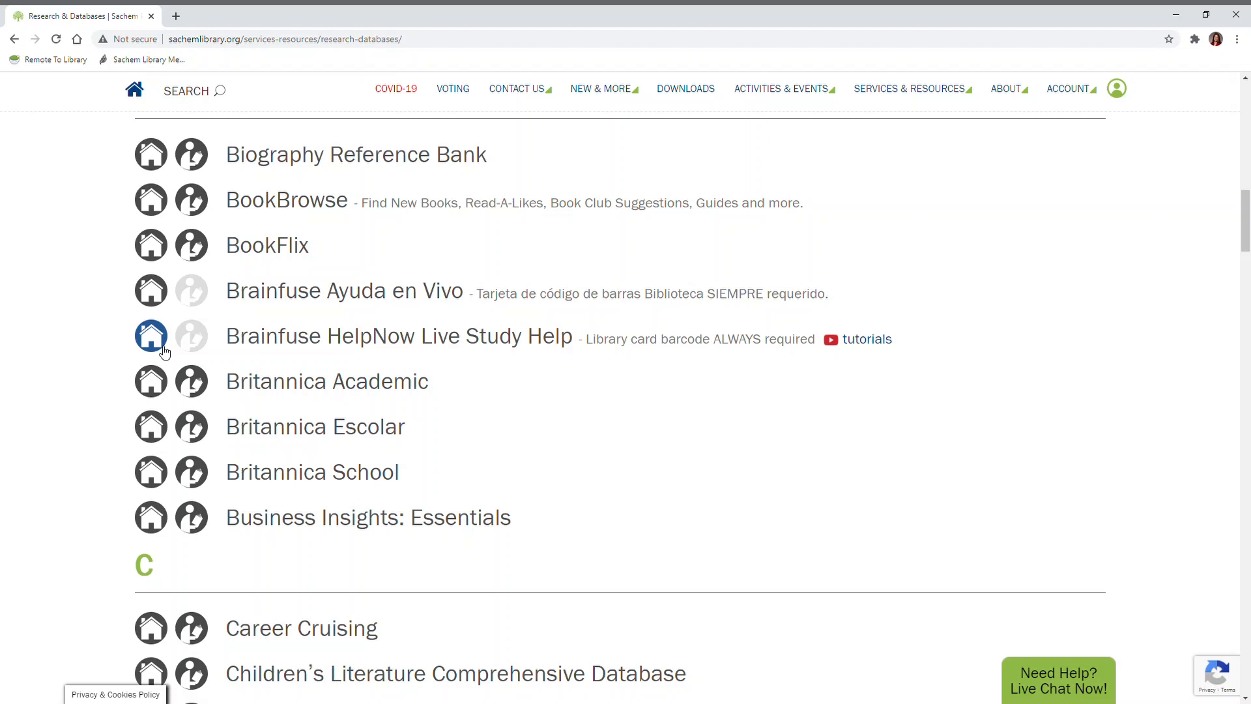
Step: Launch Brainfuse HelpNow Live Study Help from home and enter the library card barcode
left_click(150, 336)
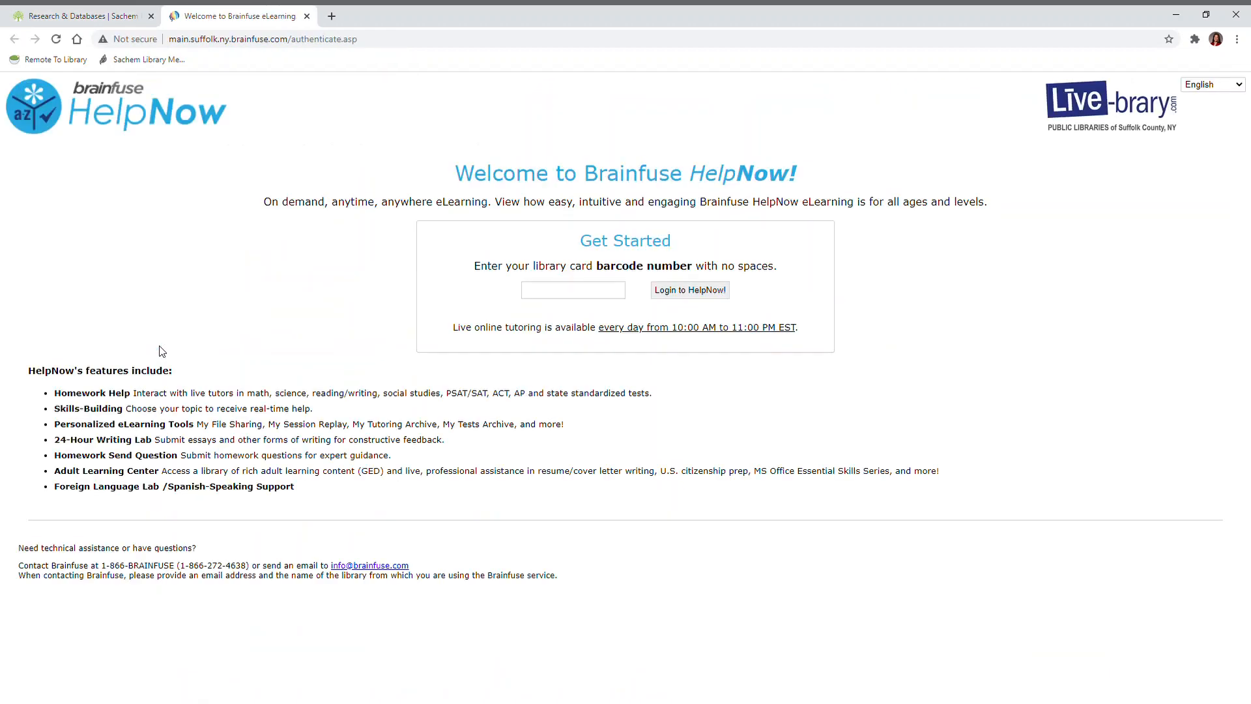
left_click(574, 289)
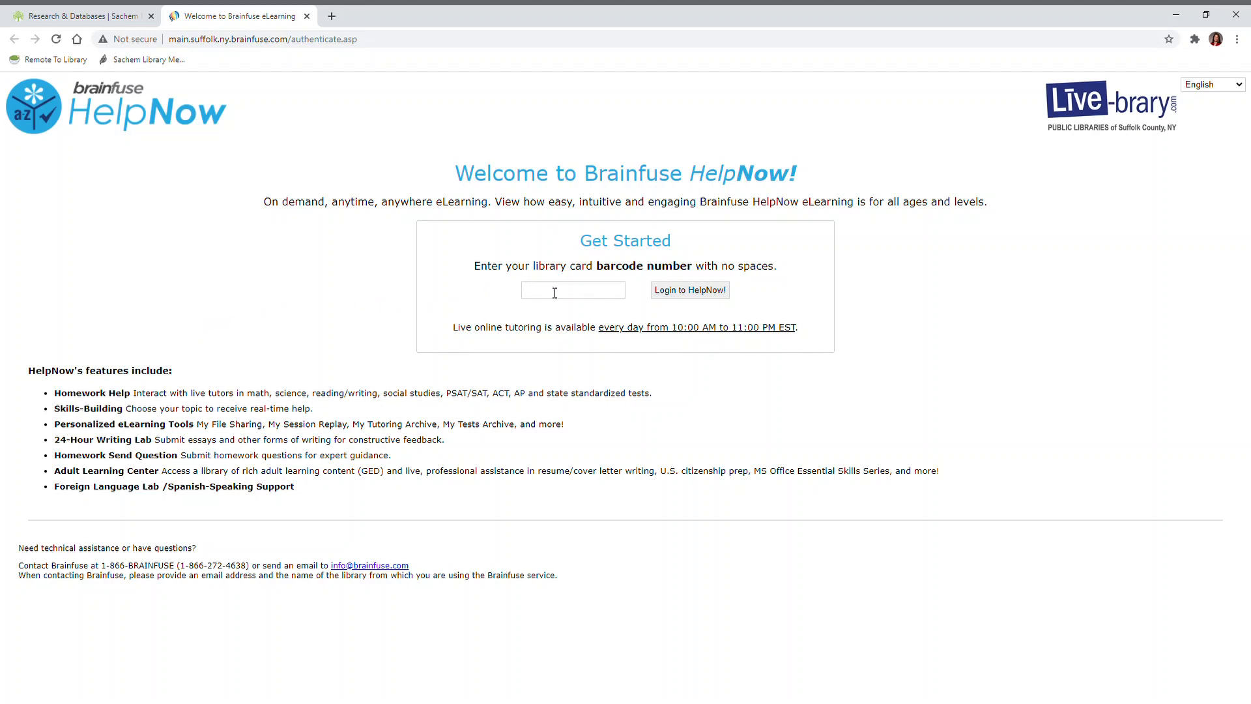
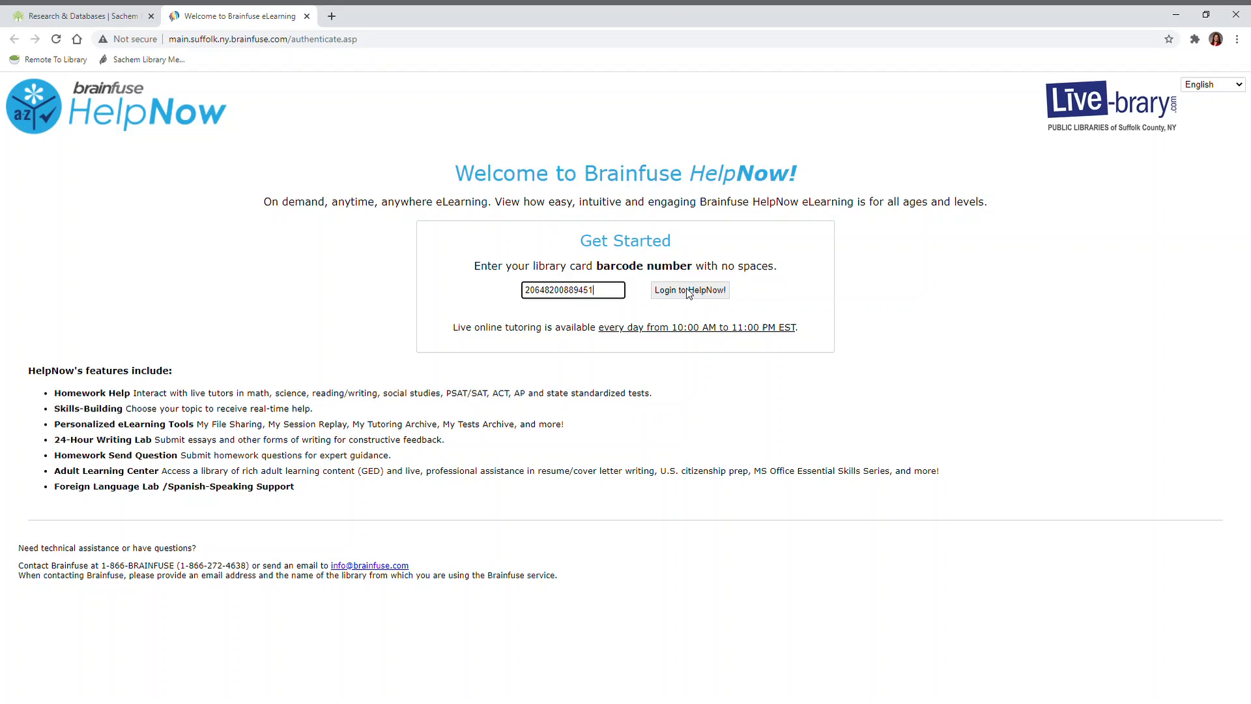
Step: Log in to HelpNow, enter the Language Lab and choose Spanish as the subject
left_click(690, 289)
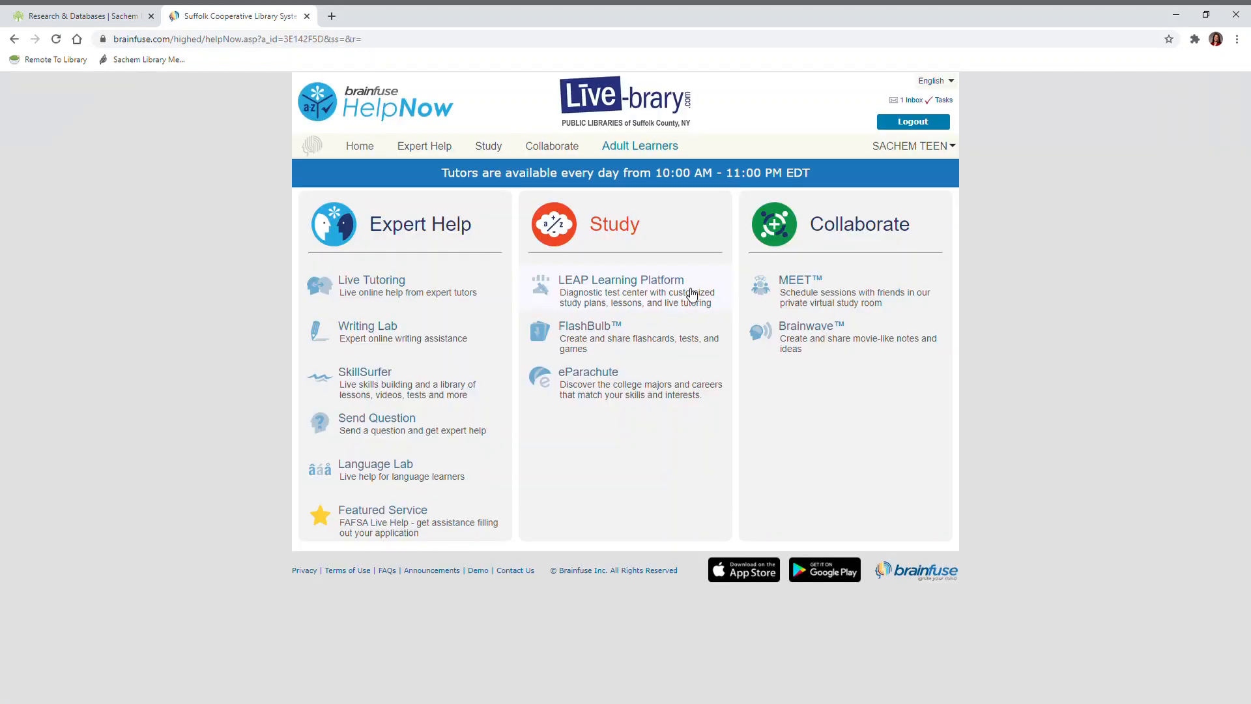
mouse_move(627, 248)
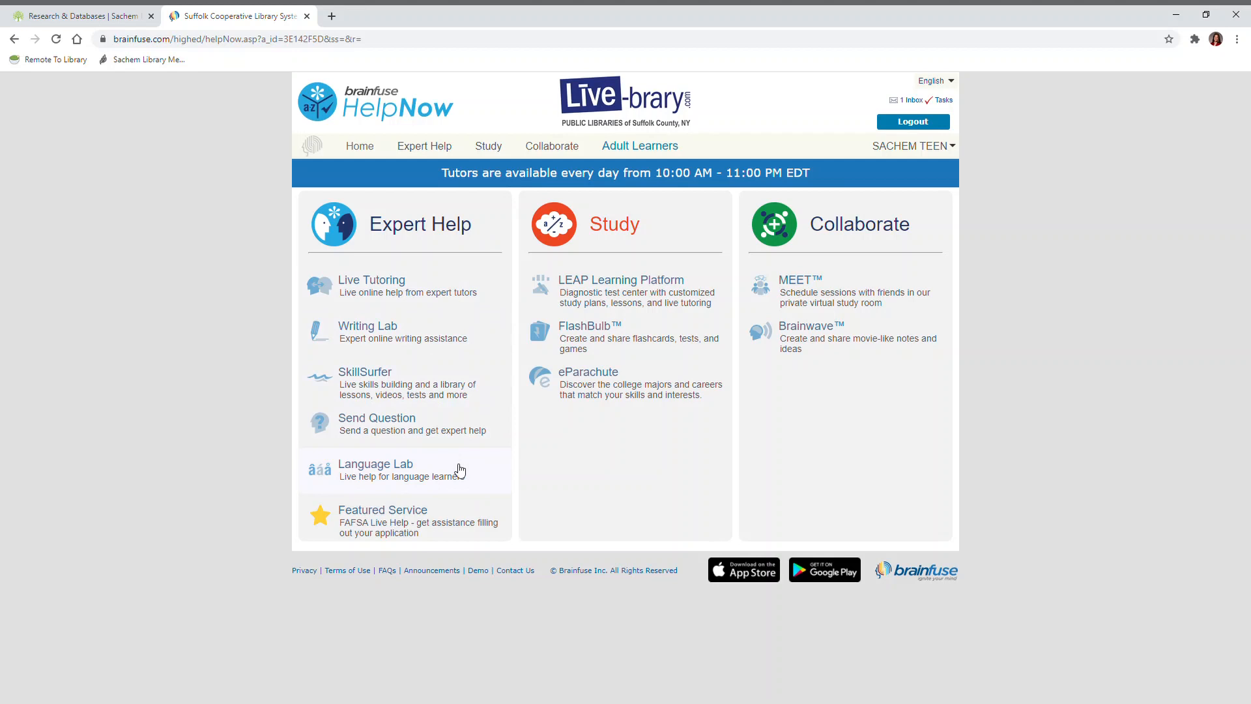
left_click(376, 464)
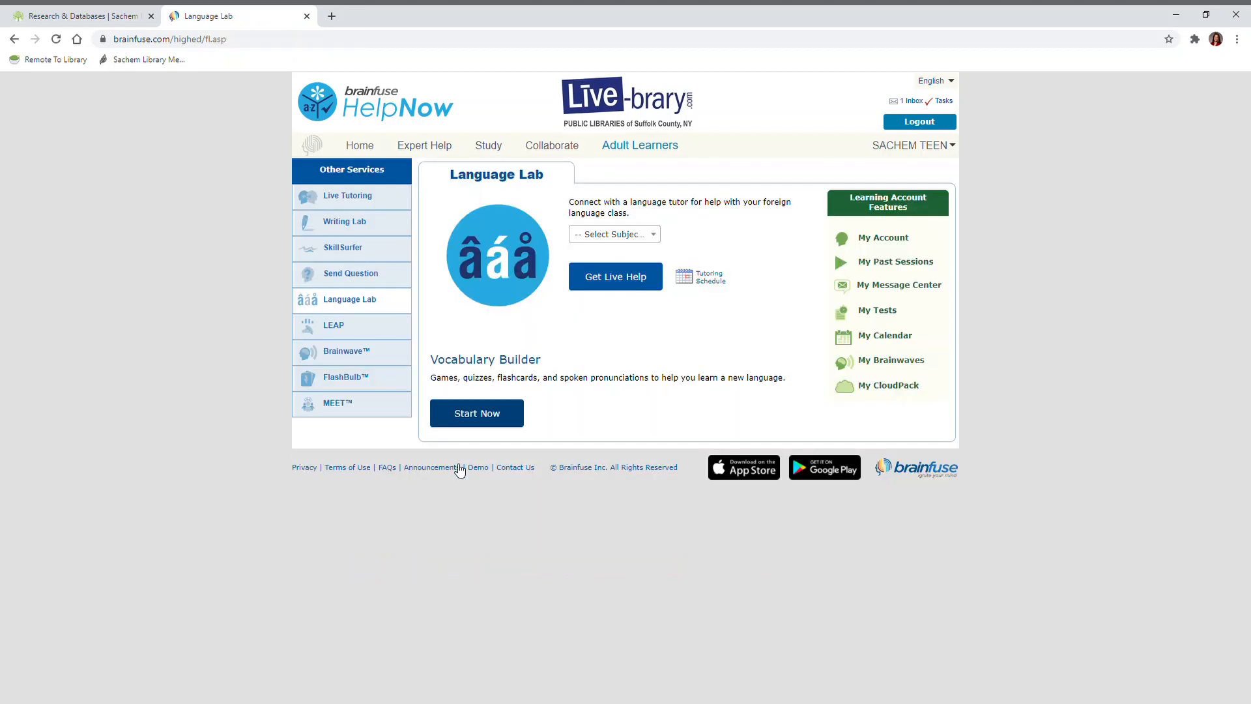
left_click(614, 234)
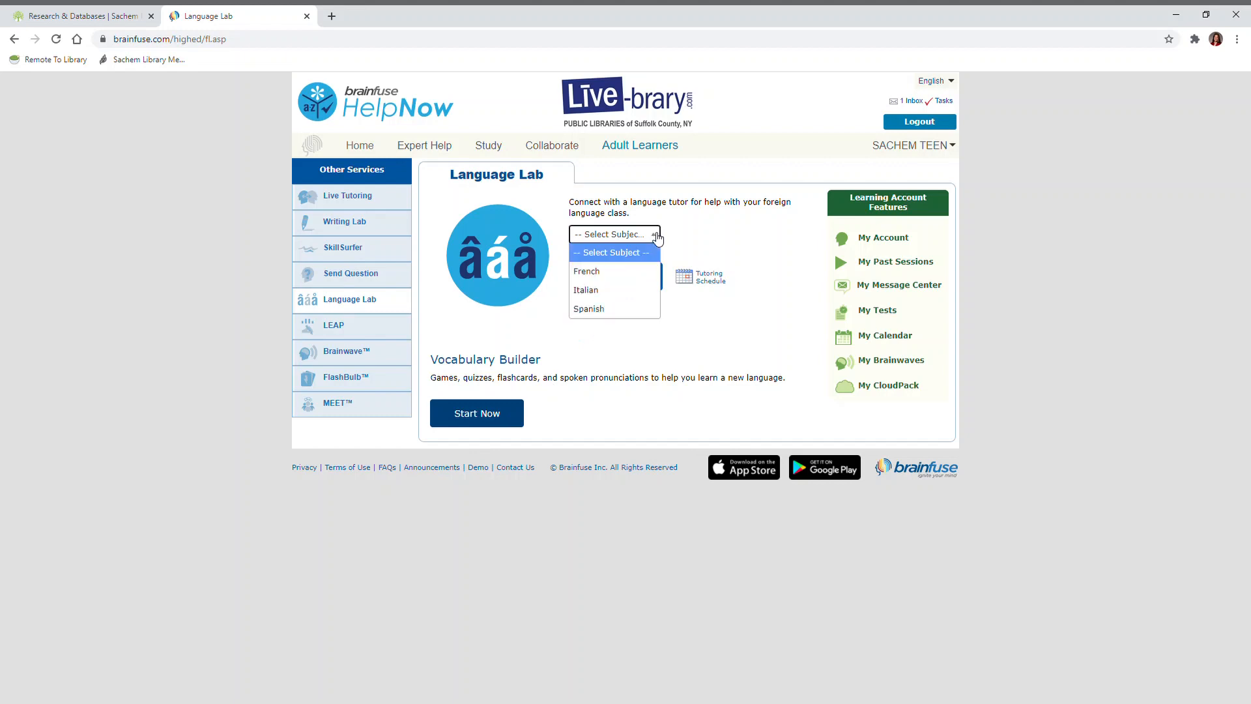
left_click(589, 309)
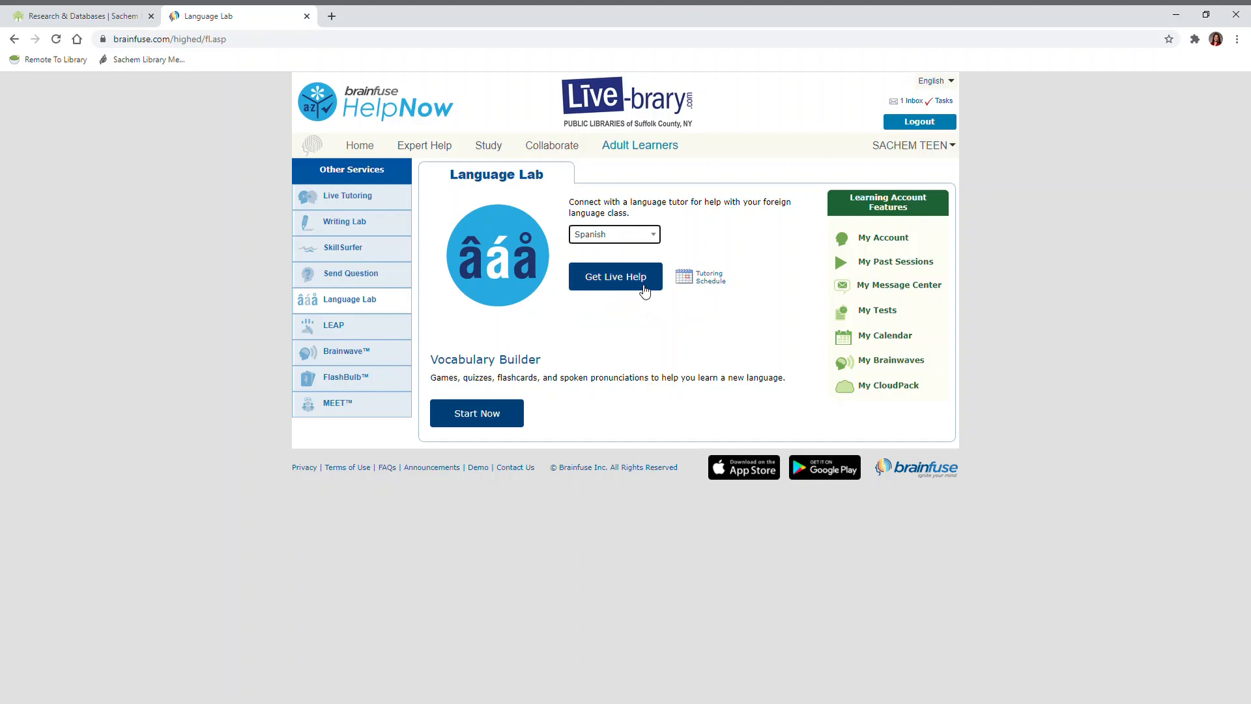
mouse_move(525, 419)
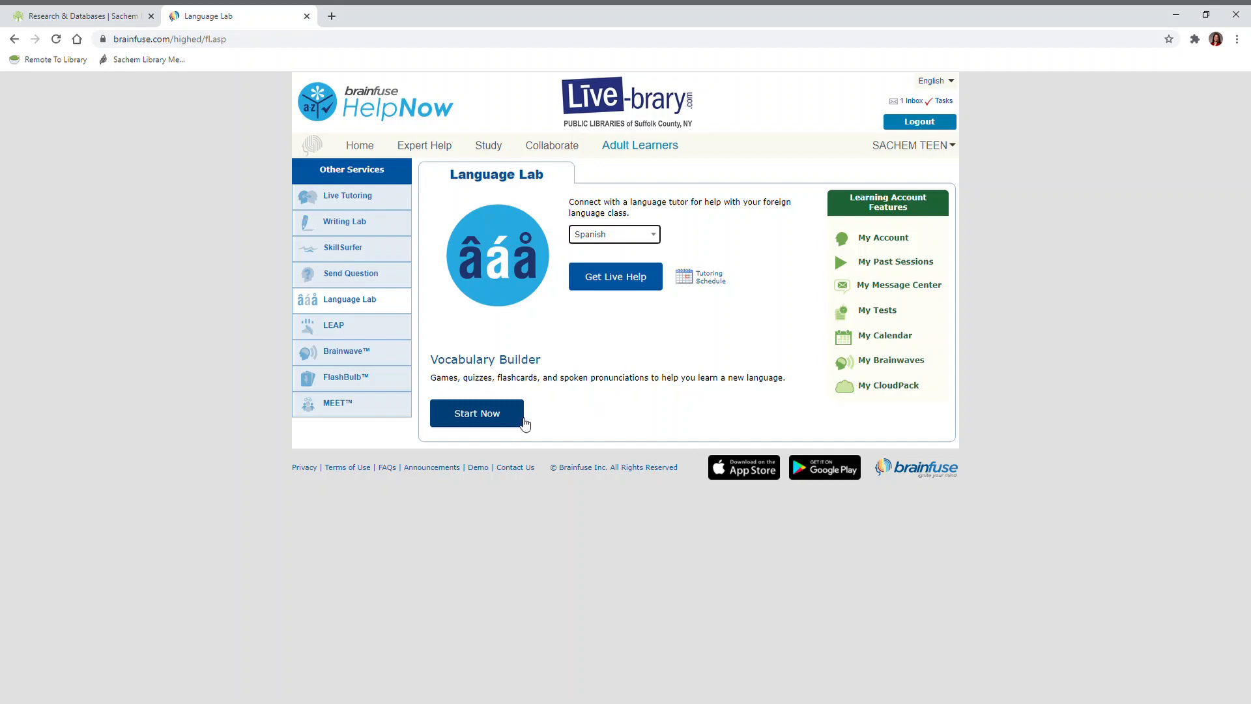
mouse_move(523, 425)
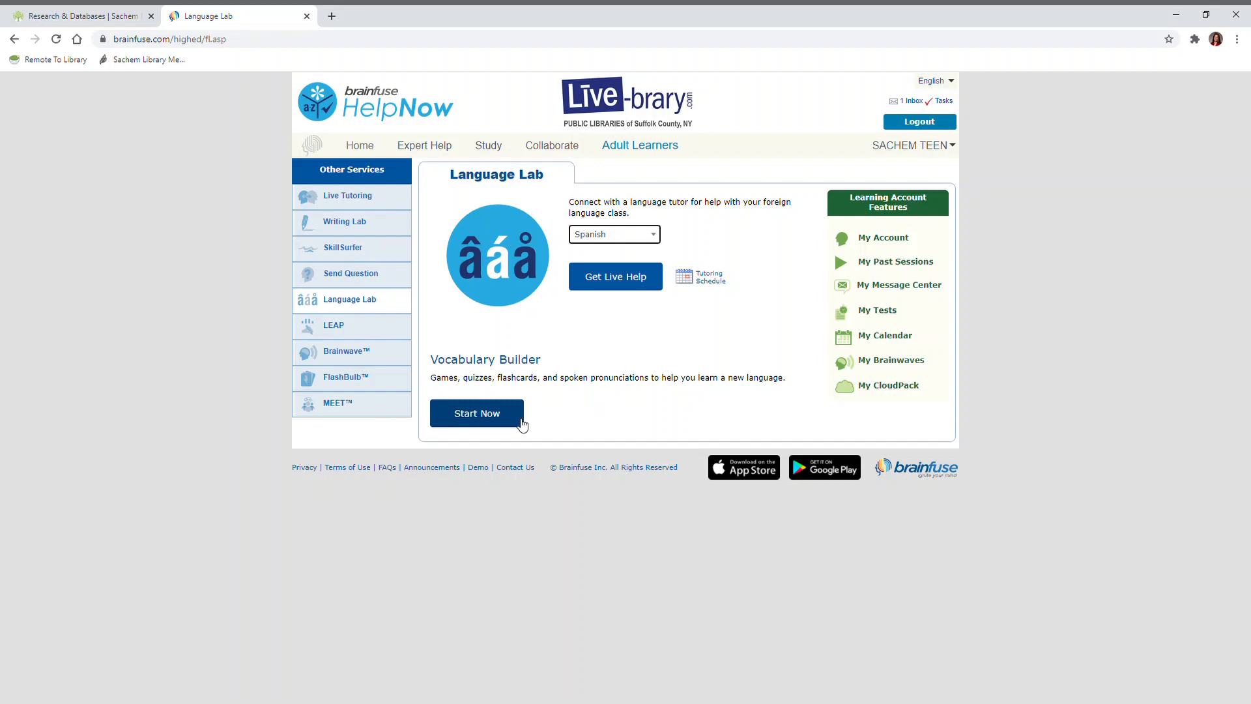
Step: Start the Vocabulary Builder in Español and advance from el kiwi to la naranja
left_click(477, 413)
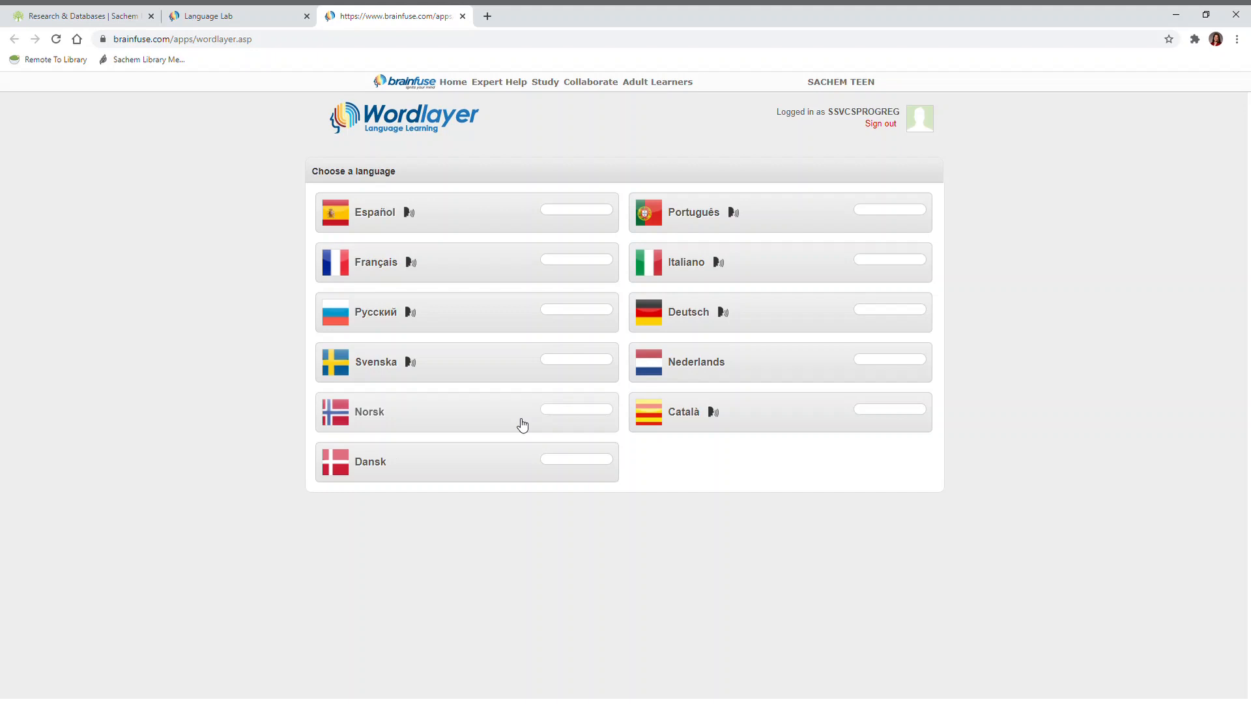
mouse_move(512, 227)
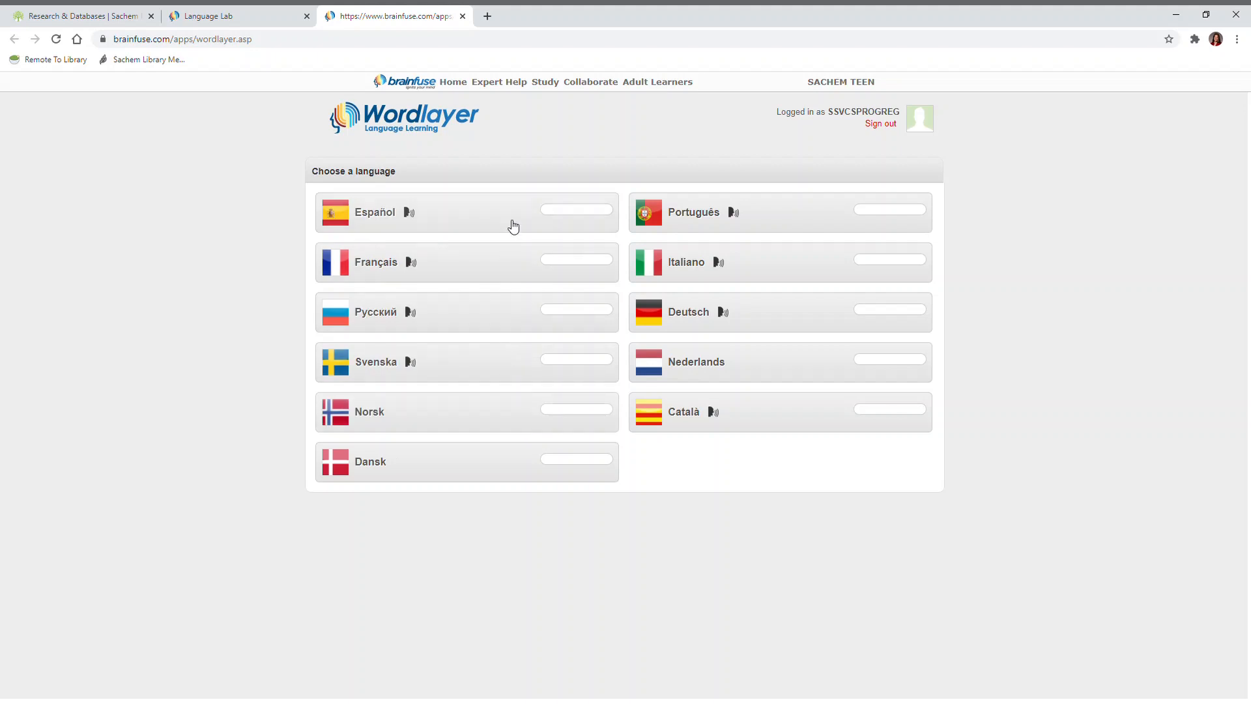
left_click(375, 211)
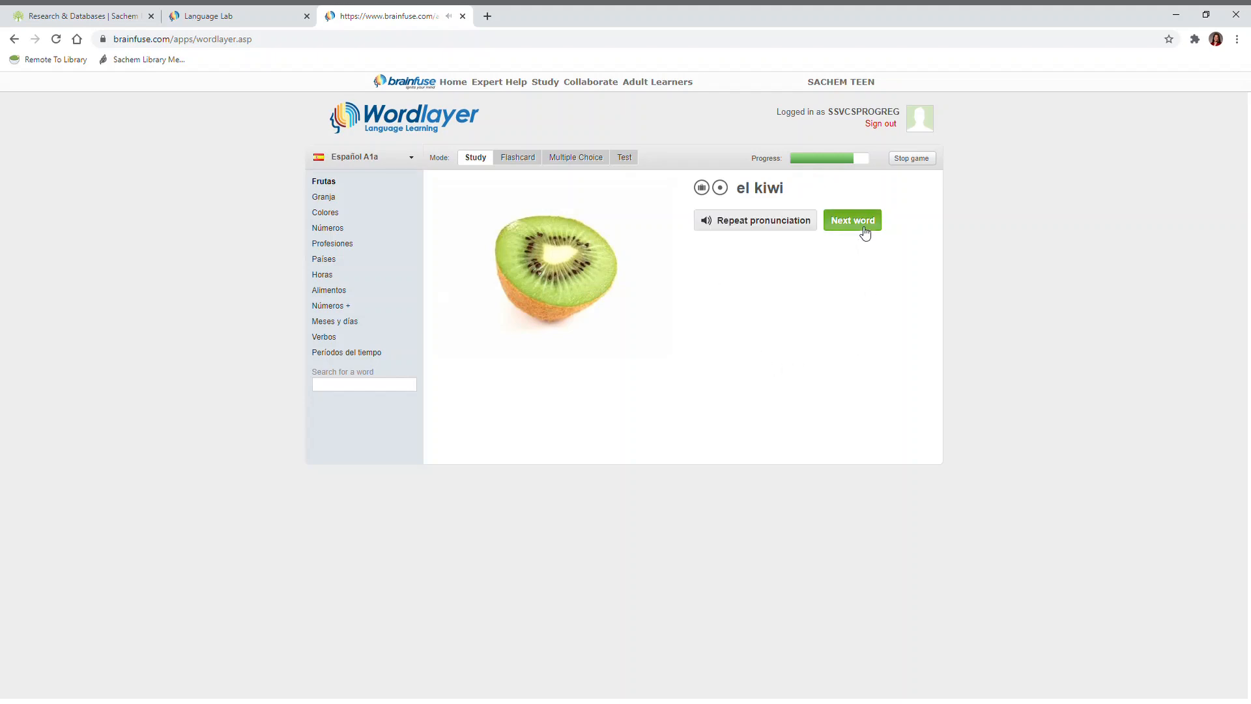
left_click(852, 220)
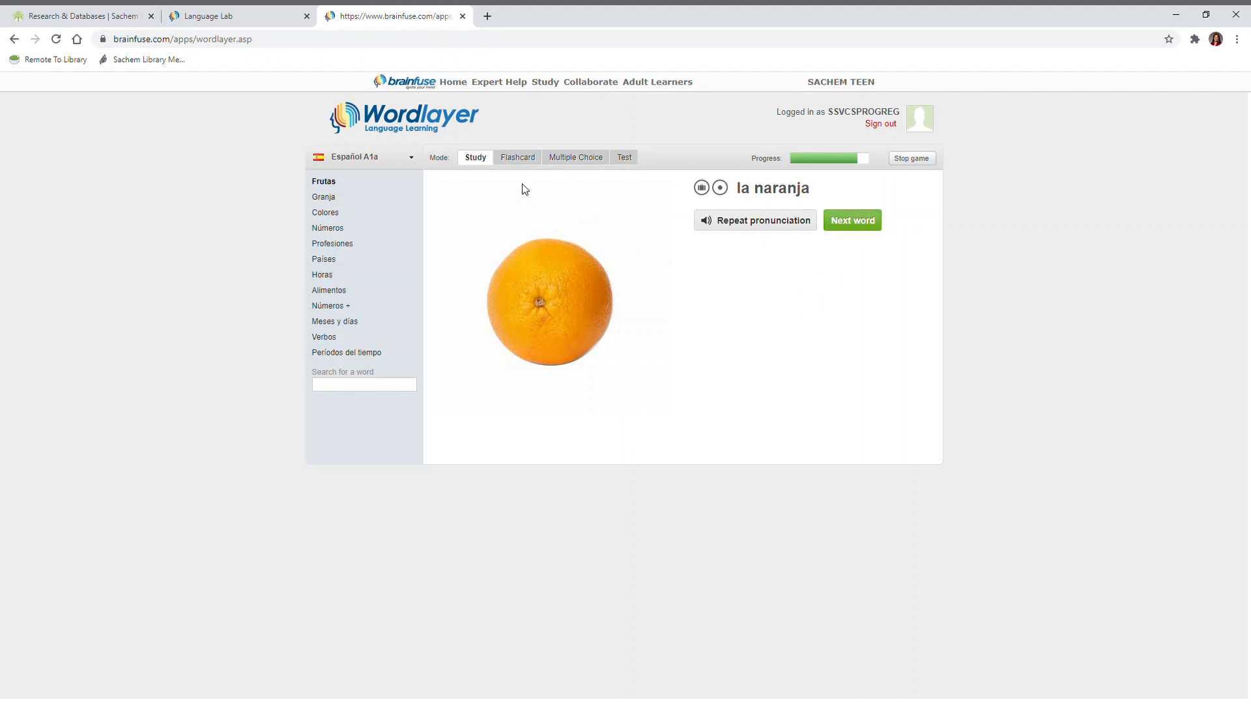
Step: Play a flashcard round, revealing el aguacate for the avocado, then quit the game
left_click(518, 156)
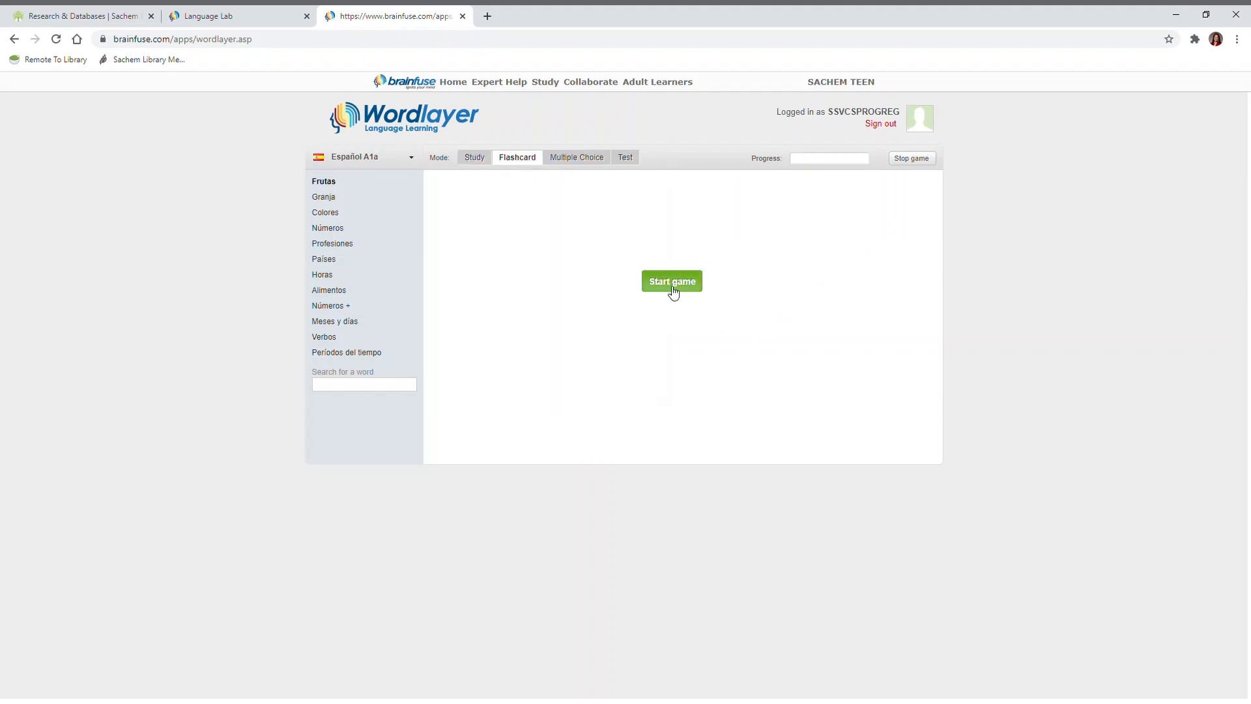
left_click(671, 282)
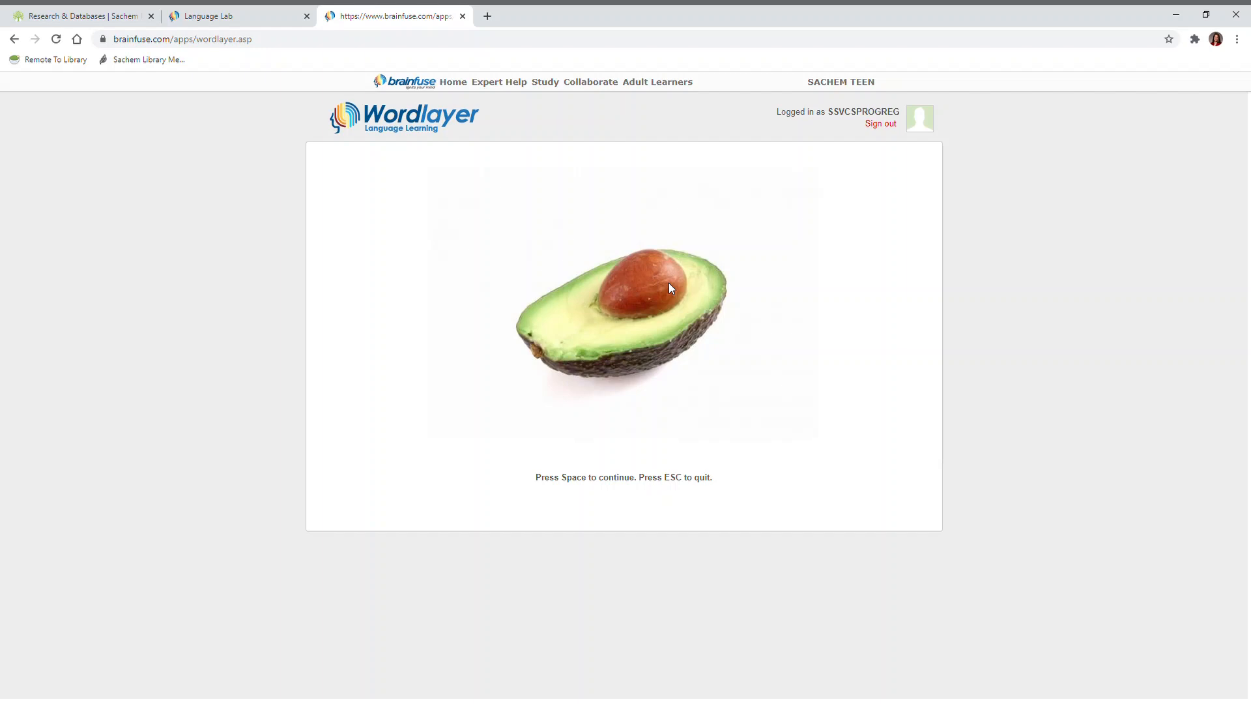
key("space")
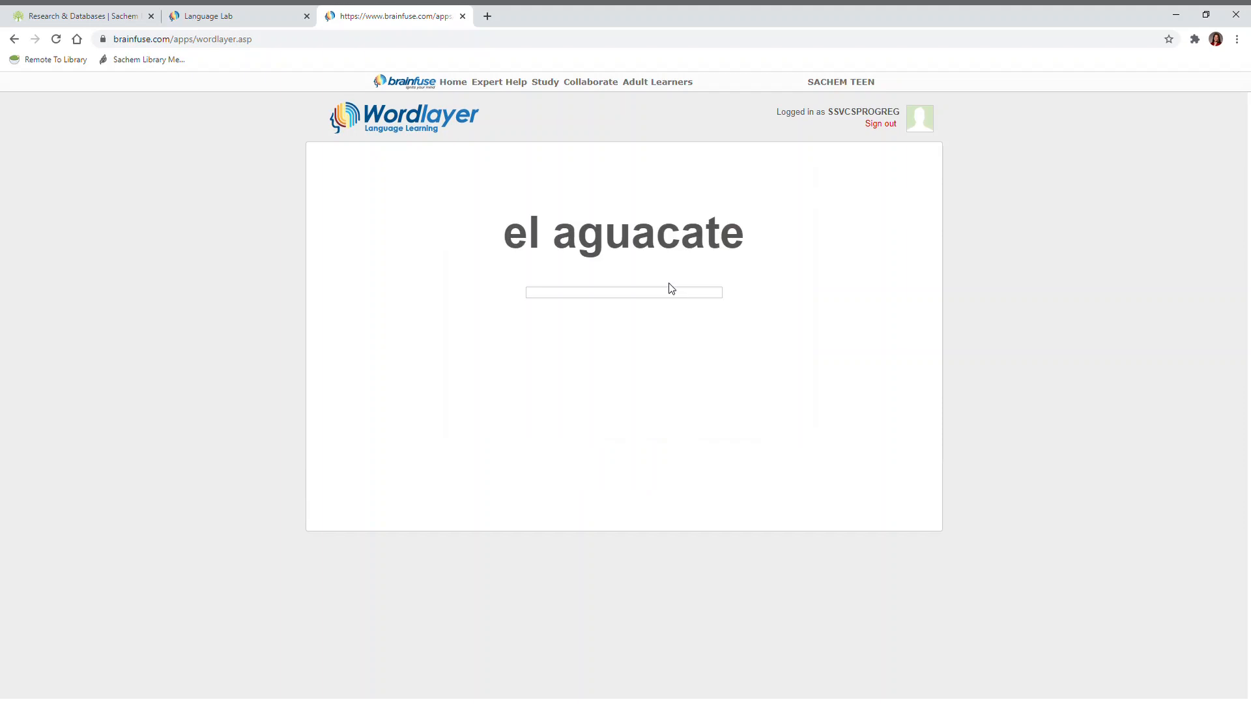
left_click(624, 290)
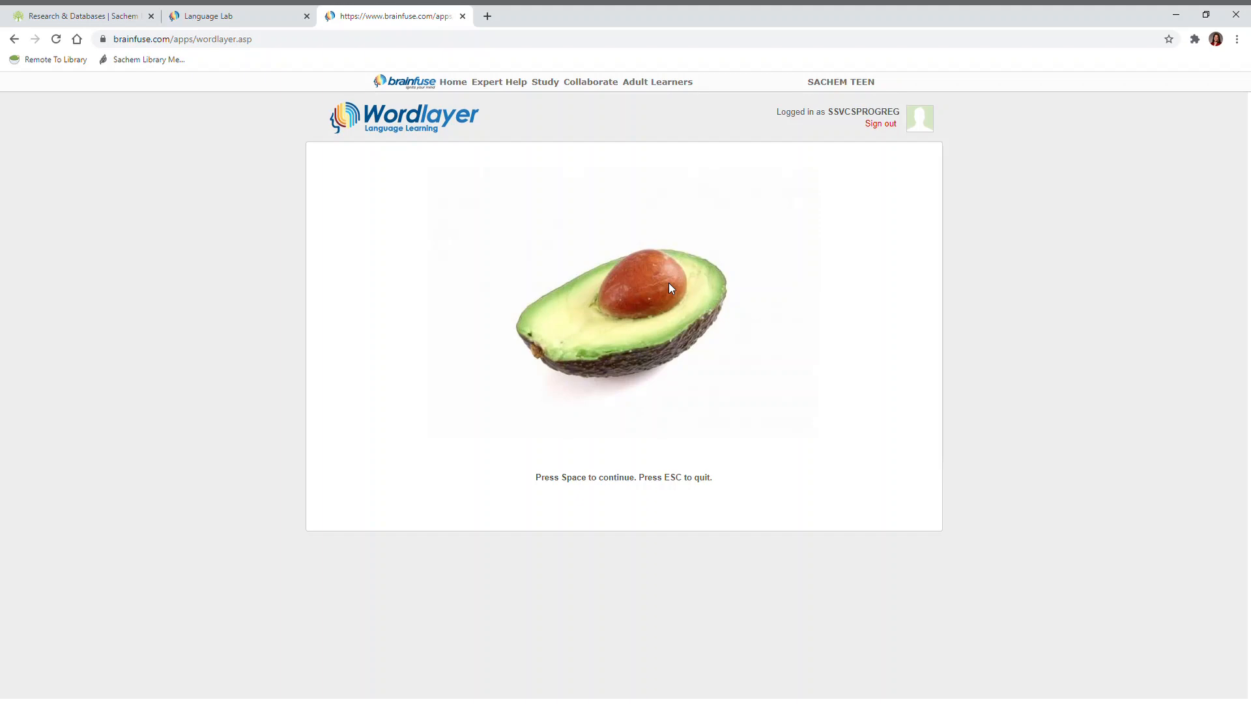
key("space")
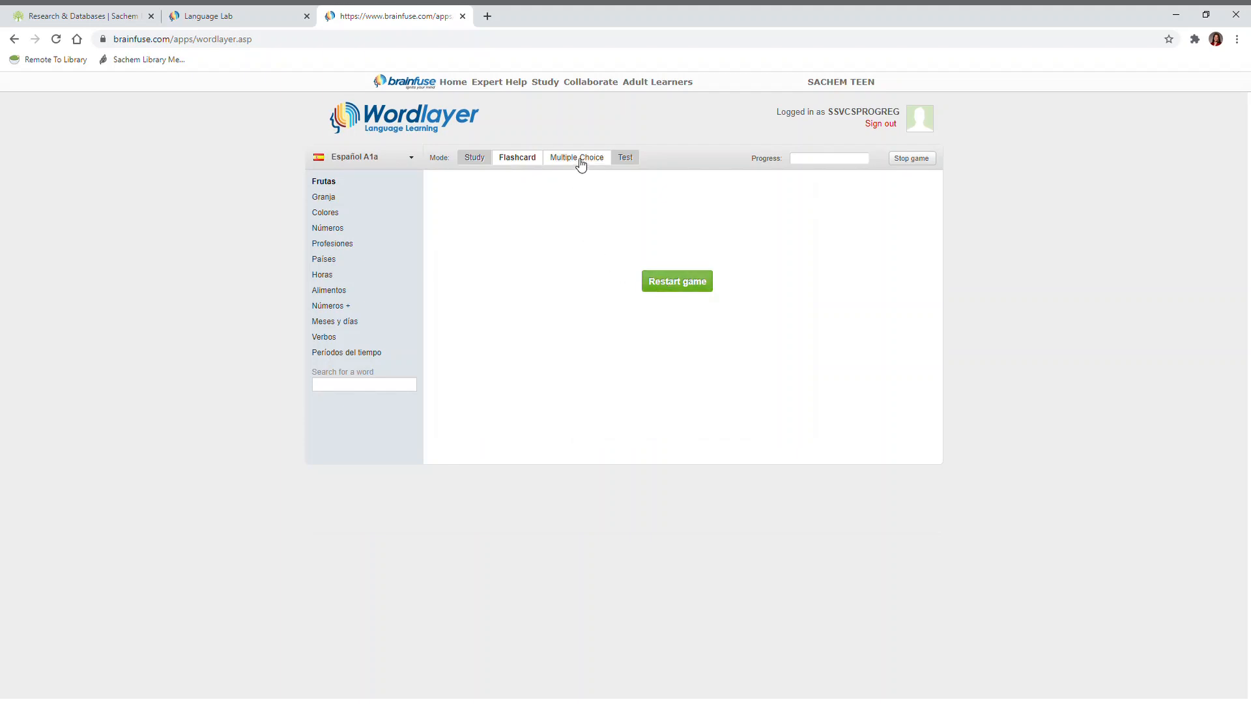
Step: Try Multiple Choice and the fill-in Test, then stop the game back to the Español modules
left_click(576, 157)
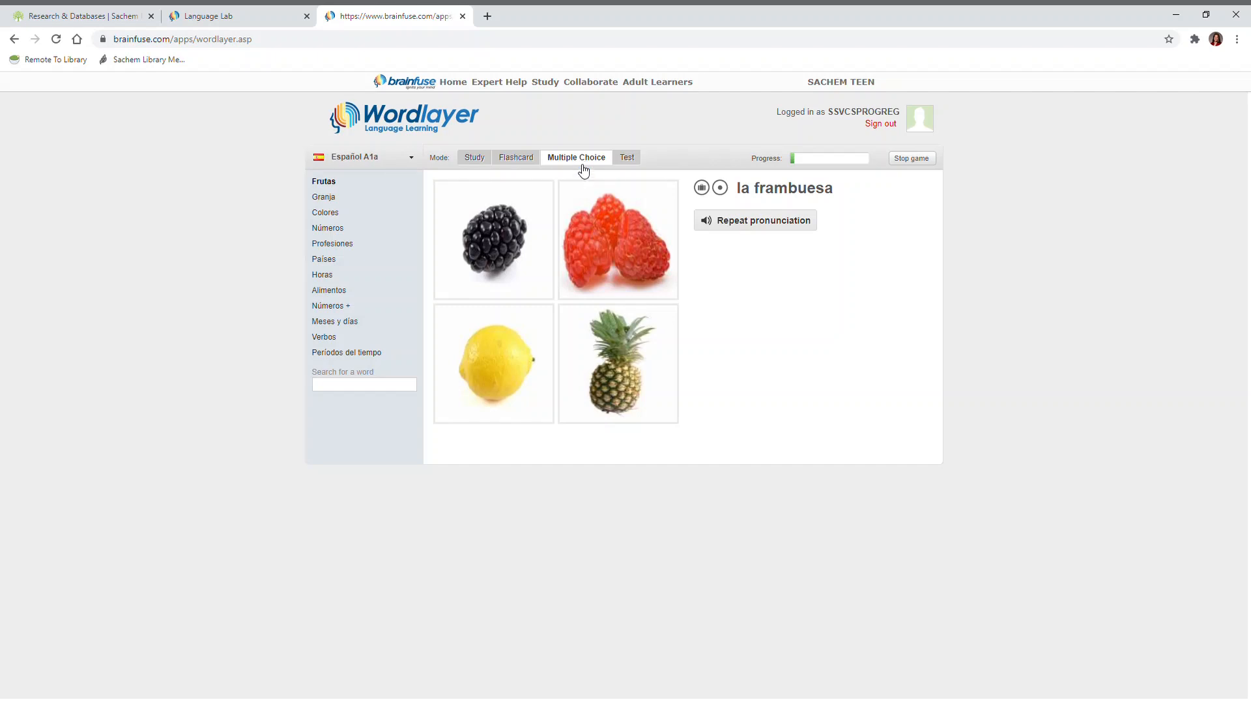
mouse_move(599, 227)
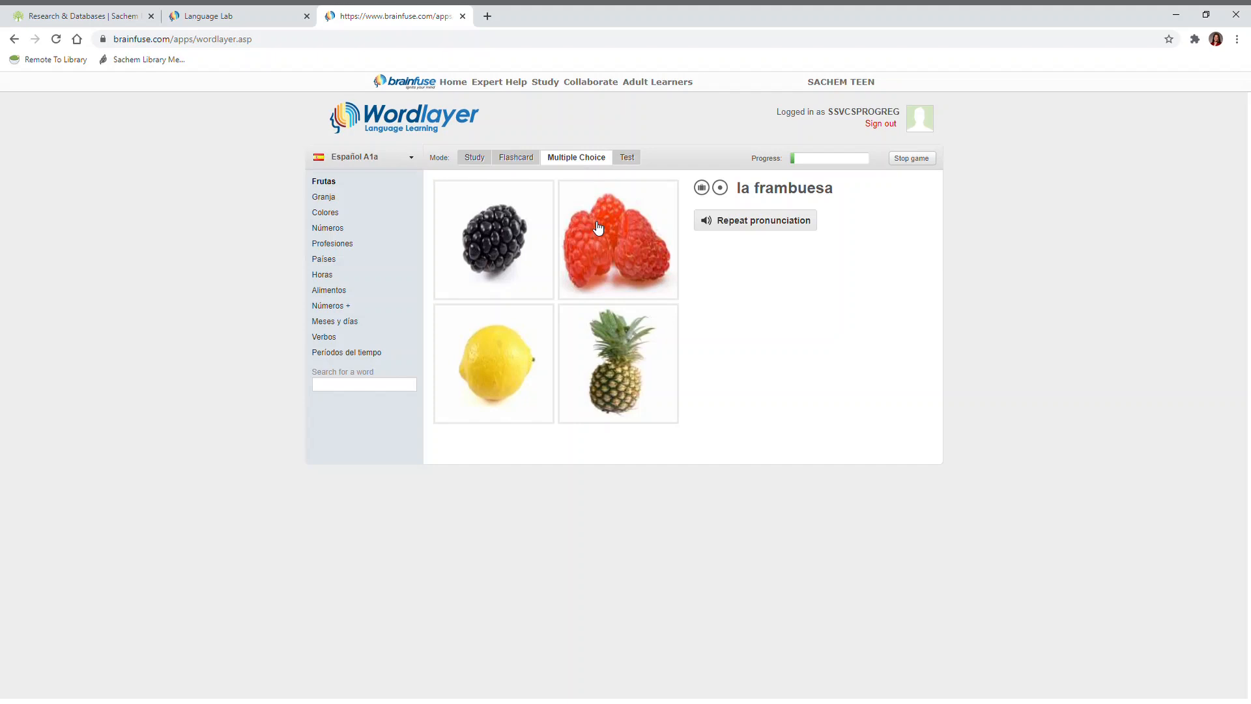
mouse_move(627, 158)
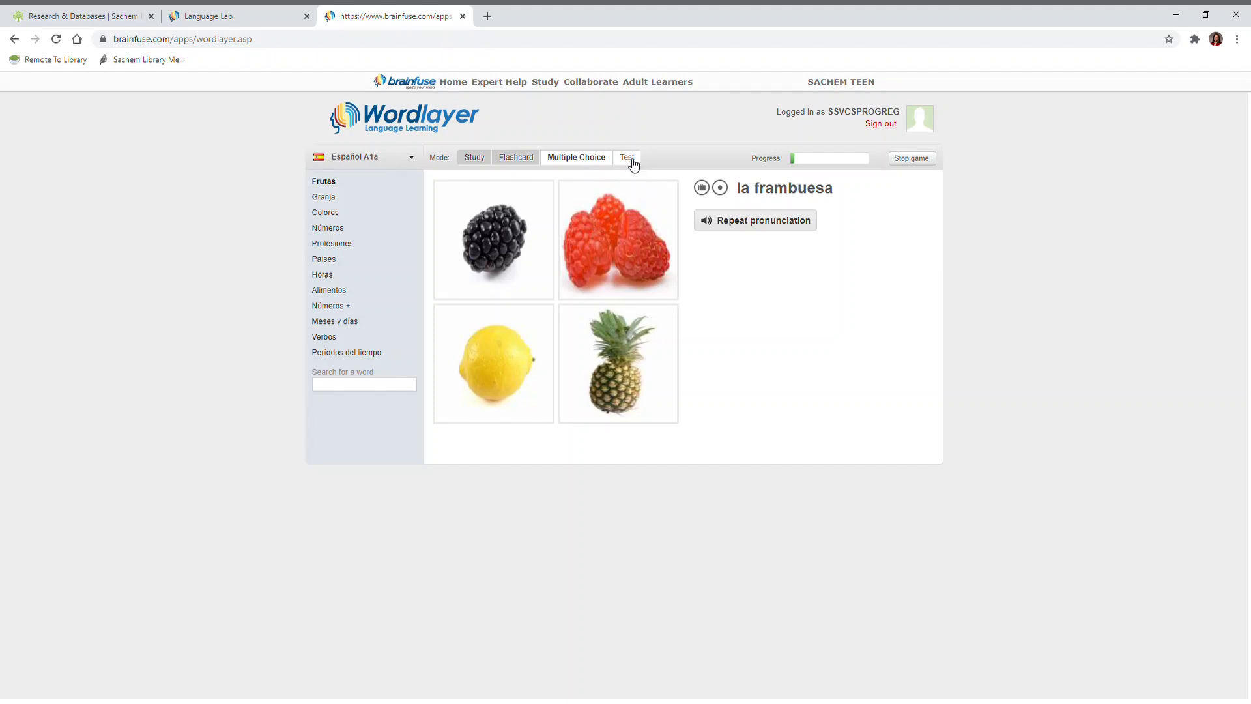
left_click(624, 156)
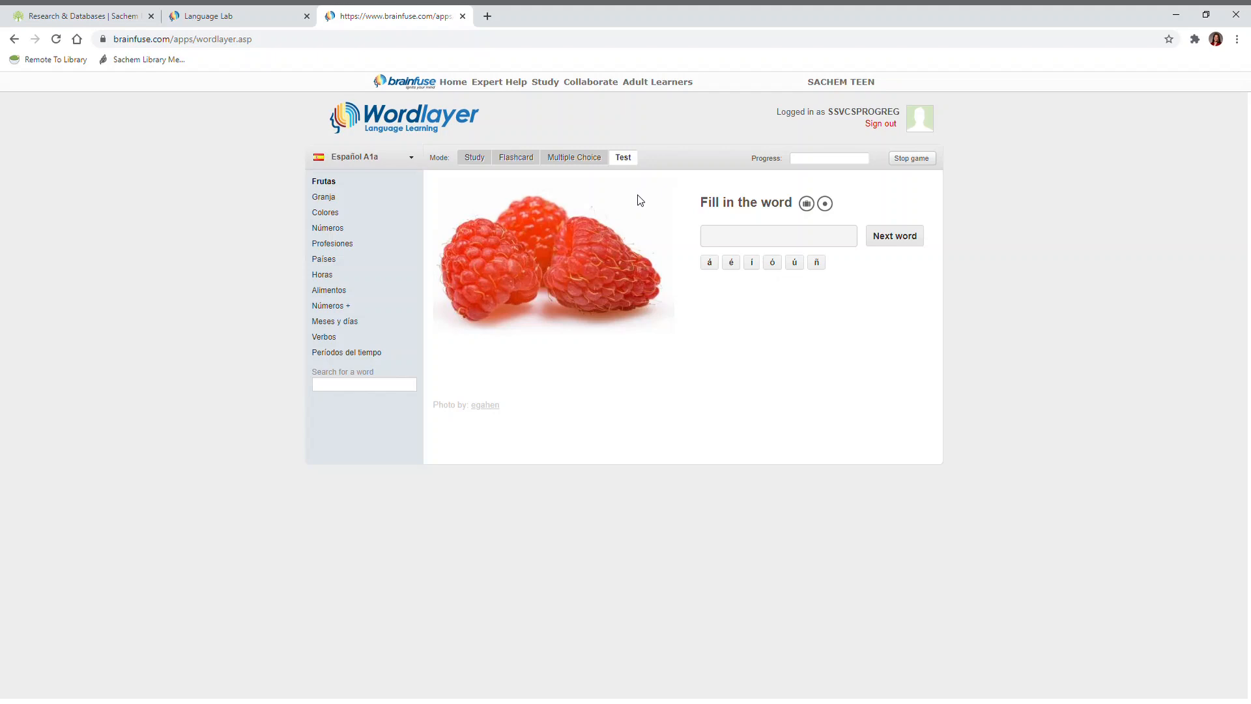
mouse_move(814, 164)
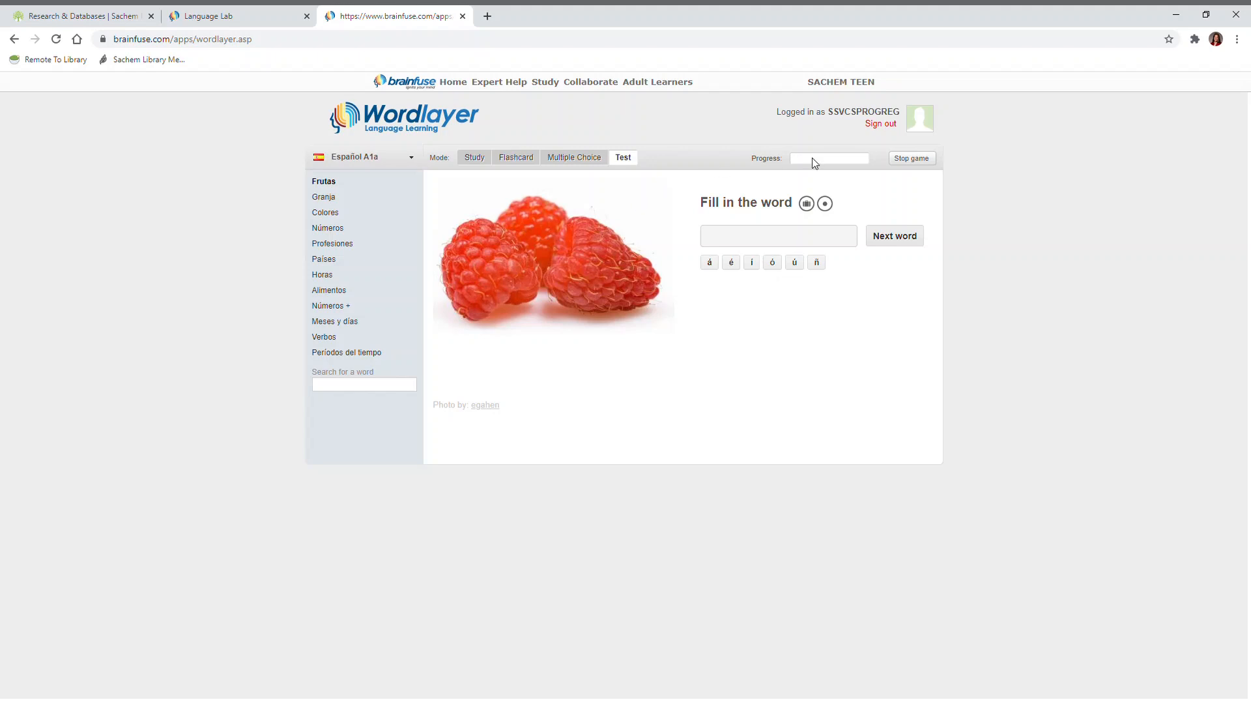
mouse_move(915, 168)
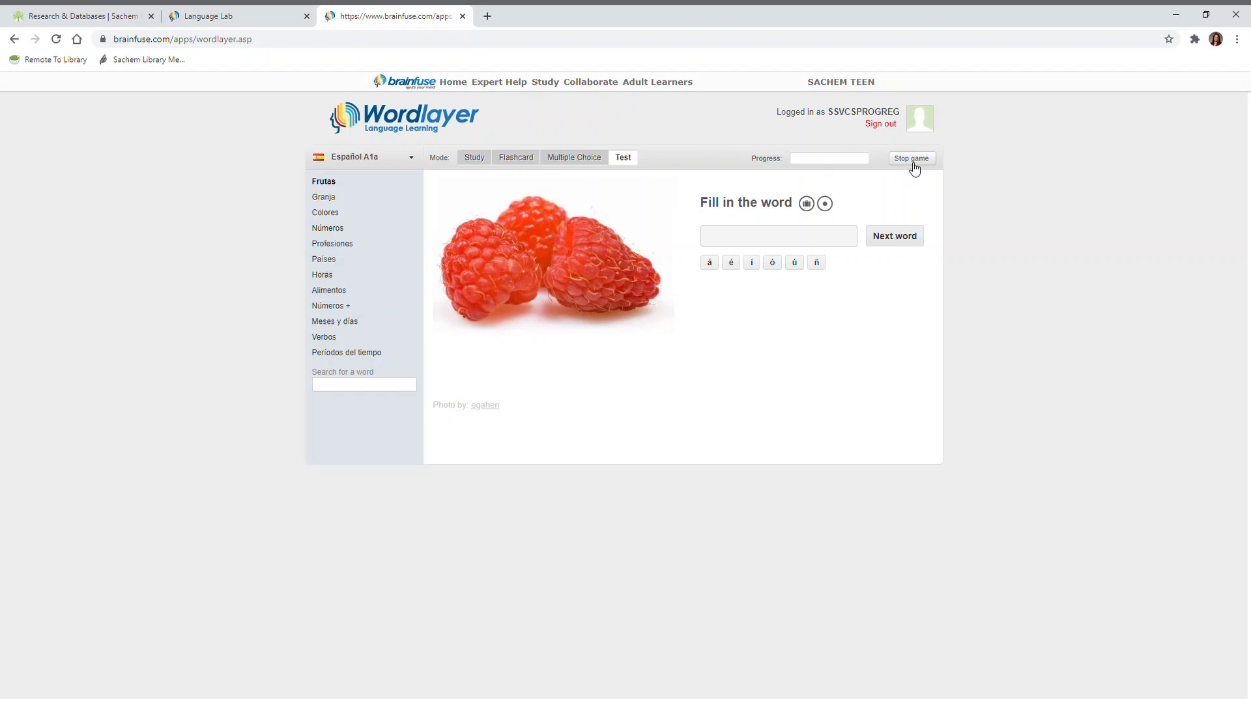
left_click(911, 158)
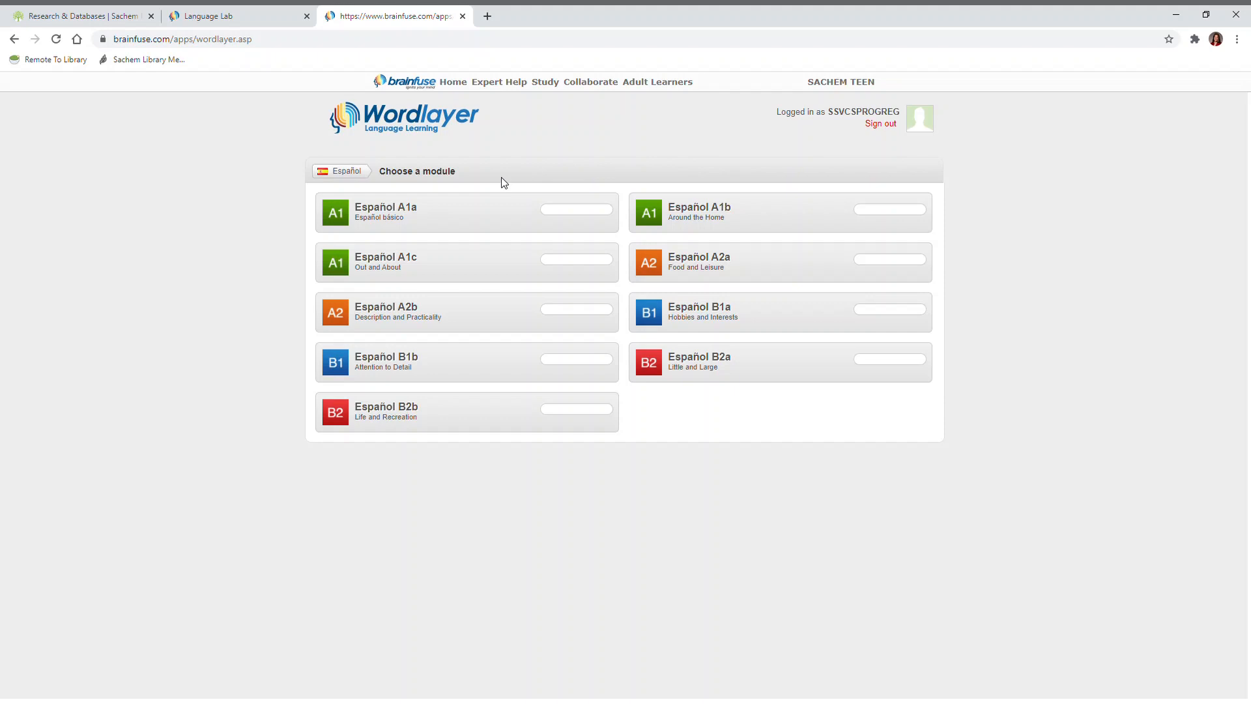
mouse_move(347, 173)
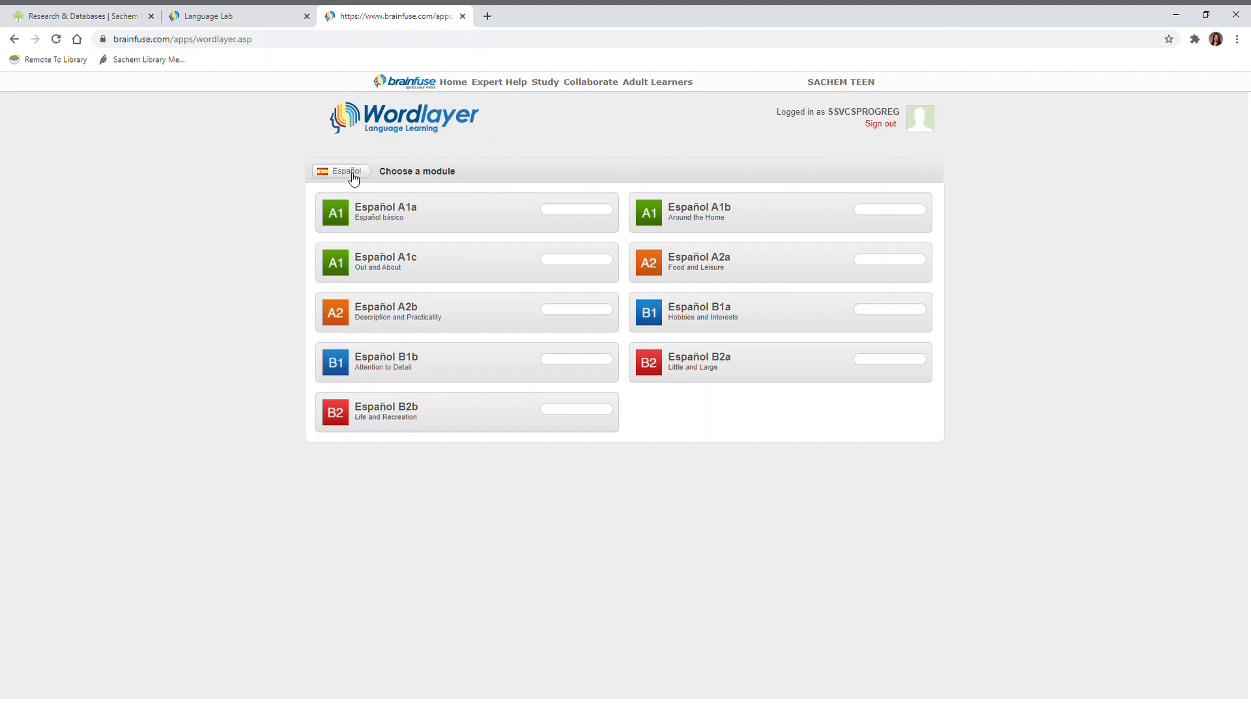